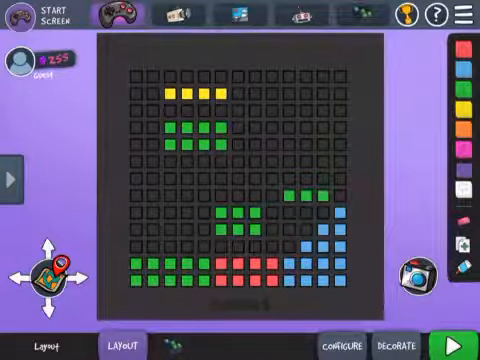
Step: Place the pink power-up, orange exploding block and white story block on the grid above the terrain
click(168, 110)
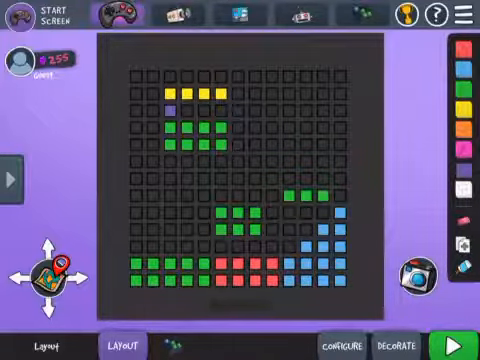
click(188, 244)
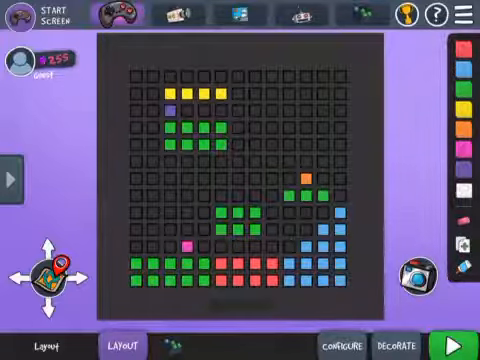
click(236, 192)
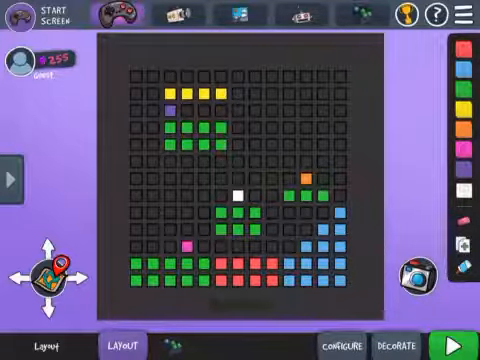